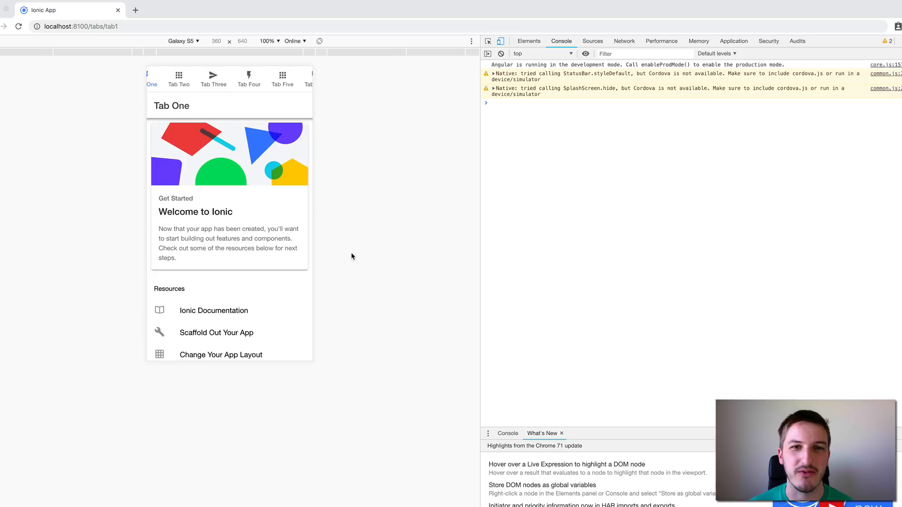
mouse_move(380, 258)
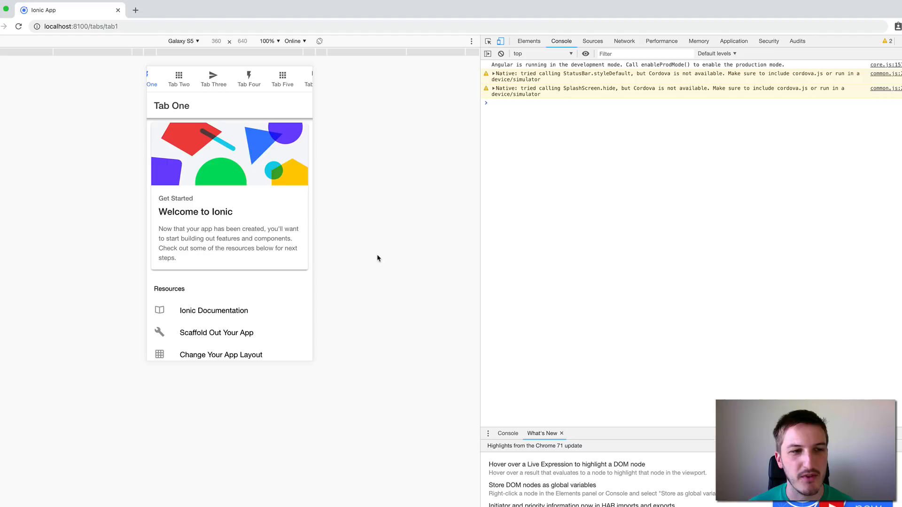
mouse_move(402, 234)
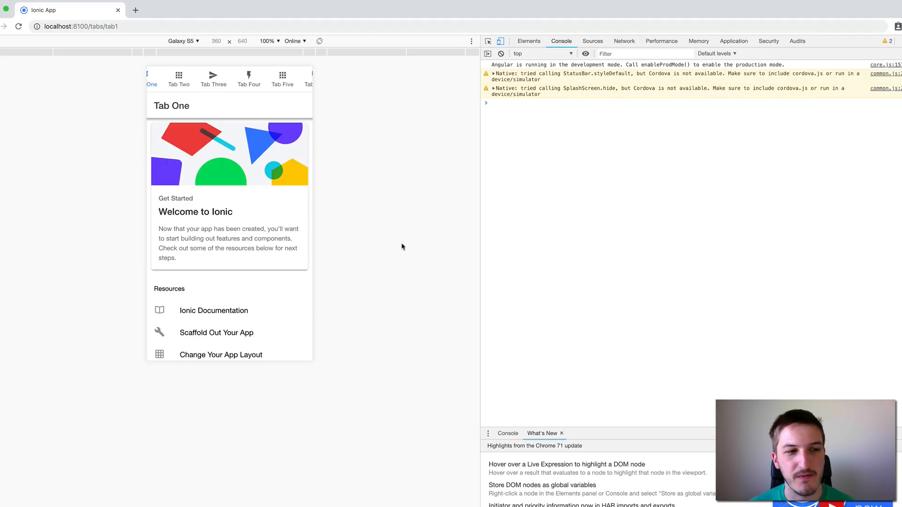
mouse_move(389, 183)
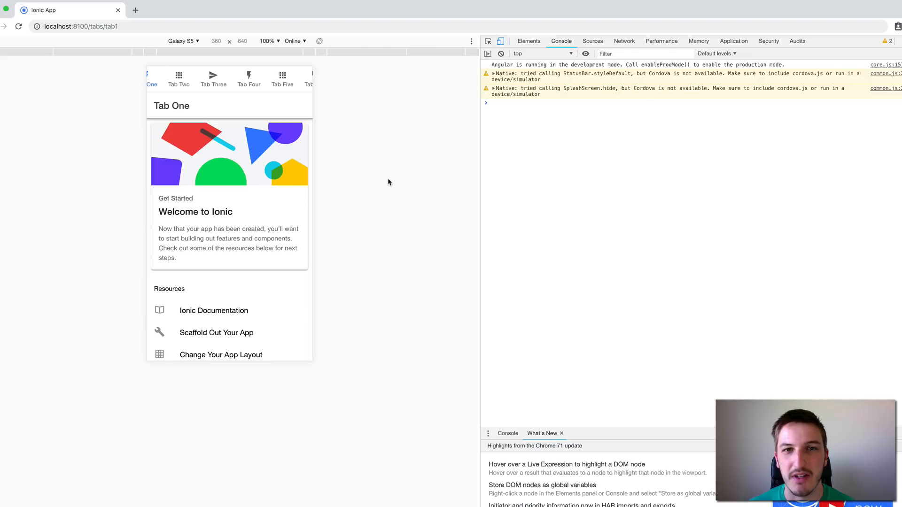
mouse_move(322, 171)
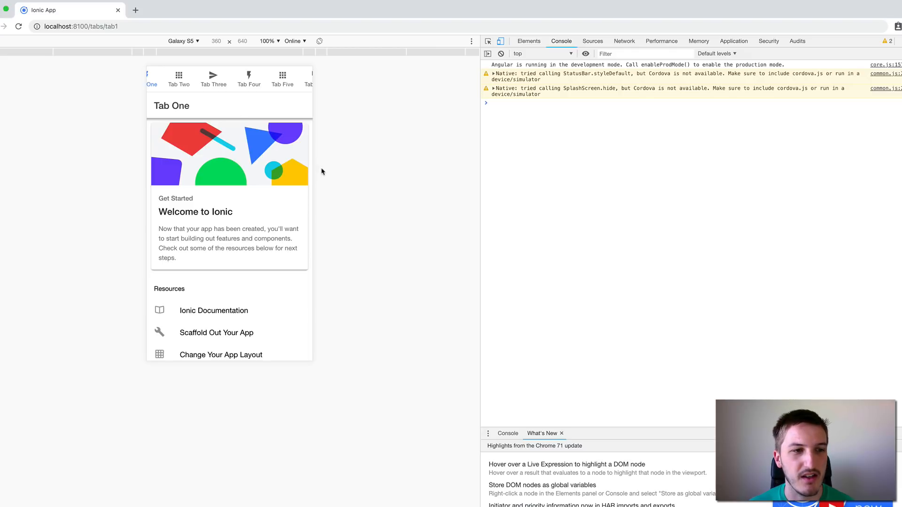
mouse_move(260, 114)
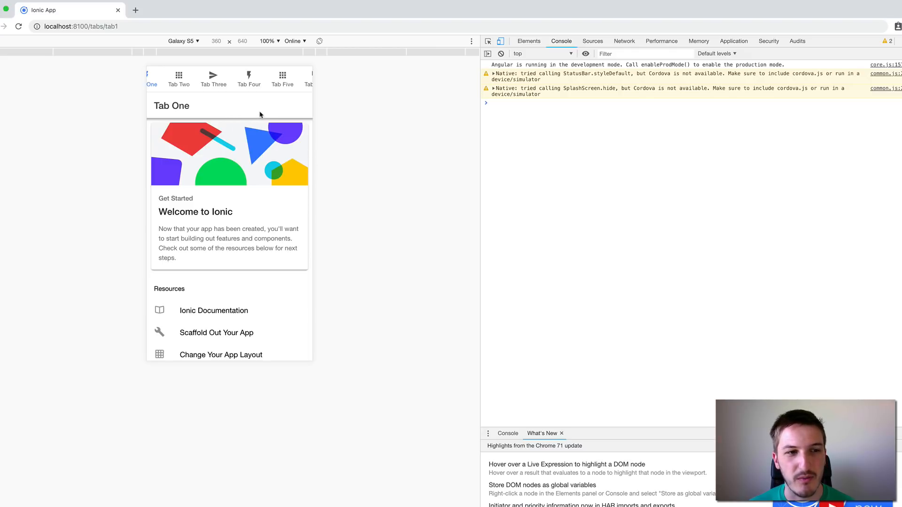
mouse_move(372, 125)
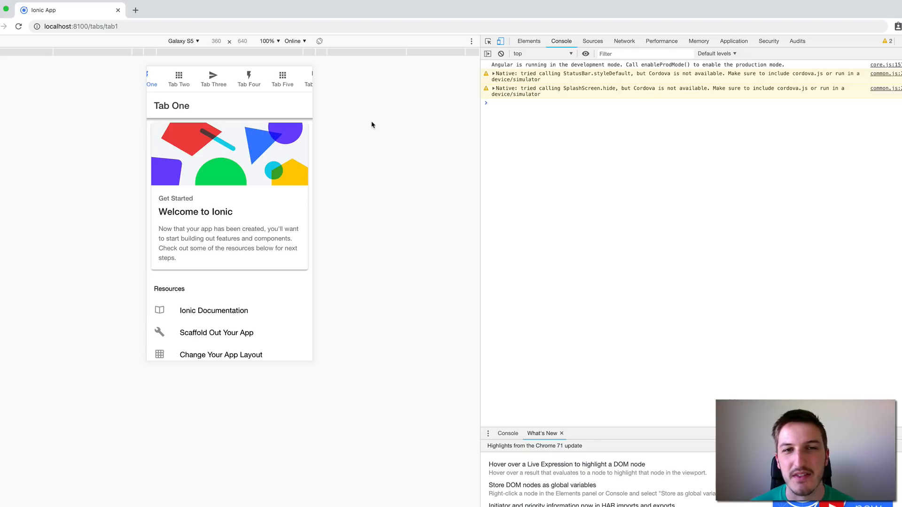
mouse_move(368, 126)
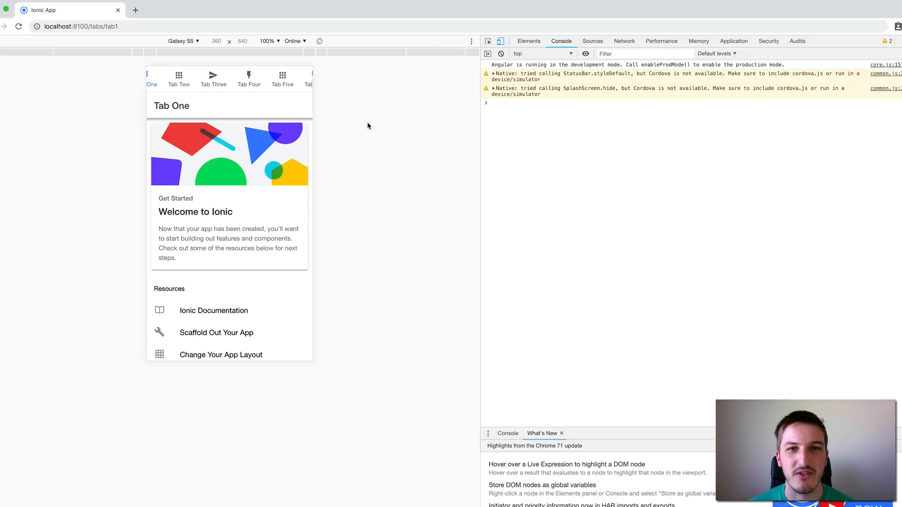
mouse_move(356, 127)
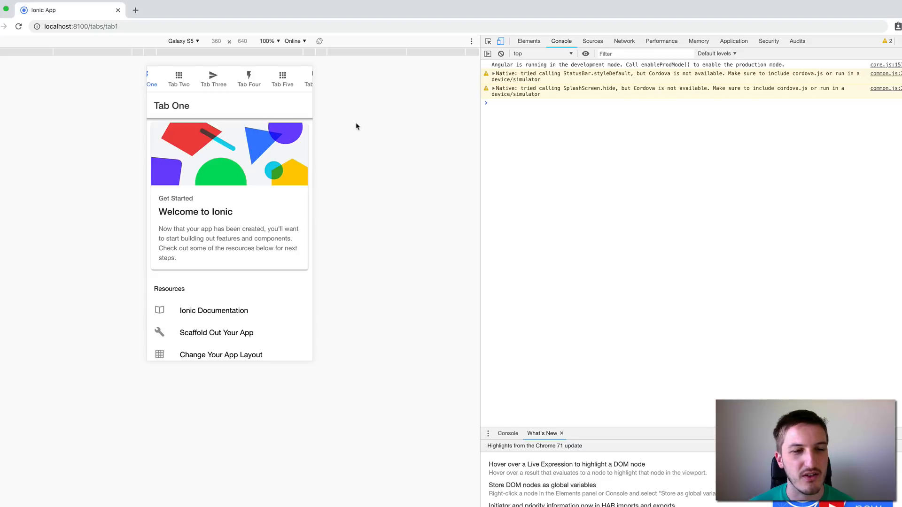
mouse_move(371, 126)
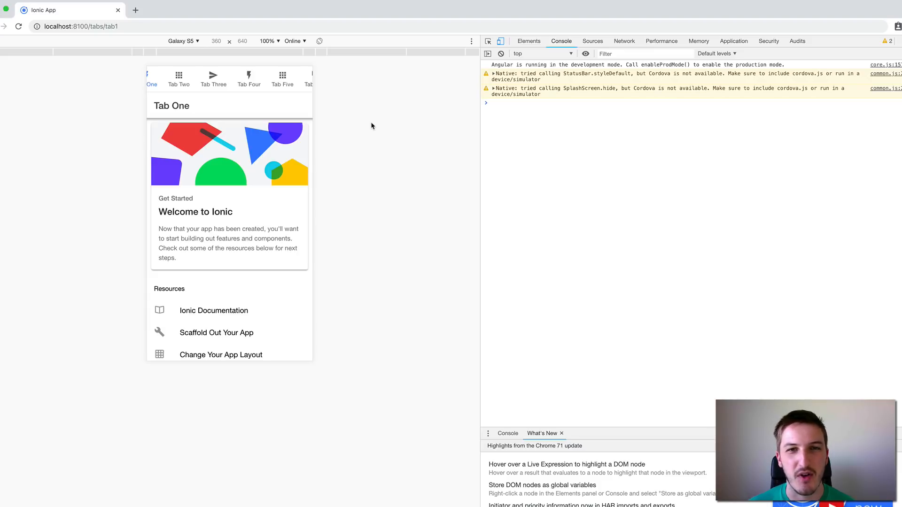
mouse_move(376, 125)
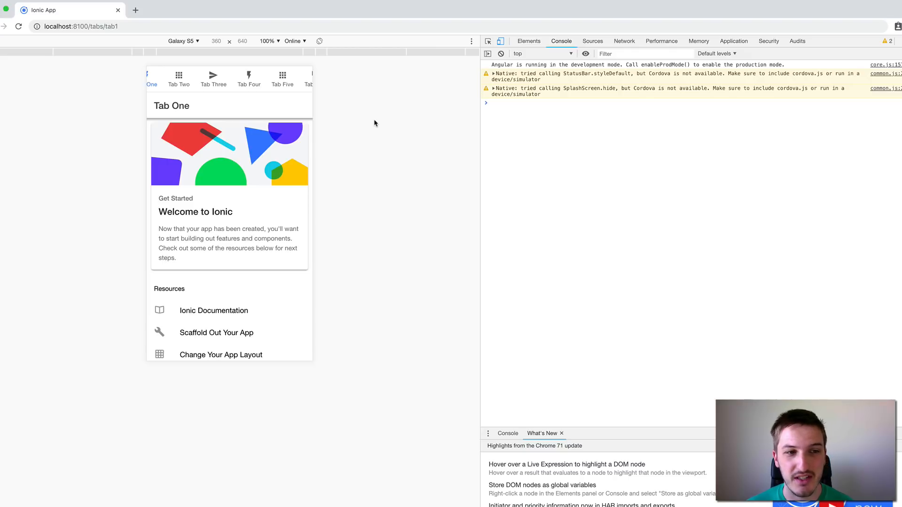
mouse_move(372, 124)
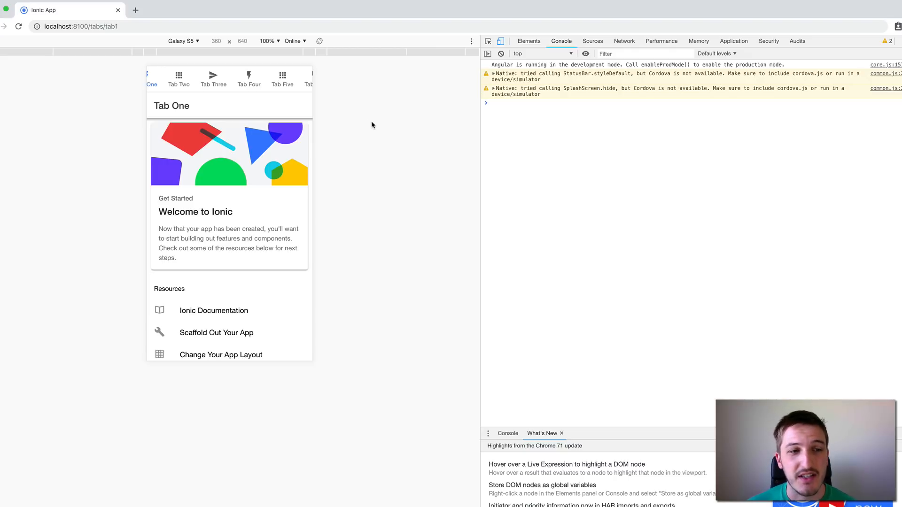
mouse_move(341, 110)
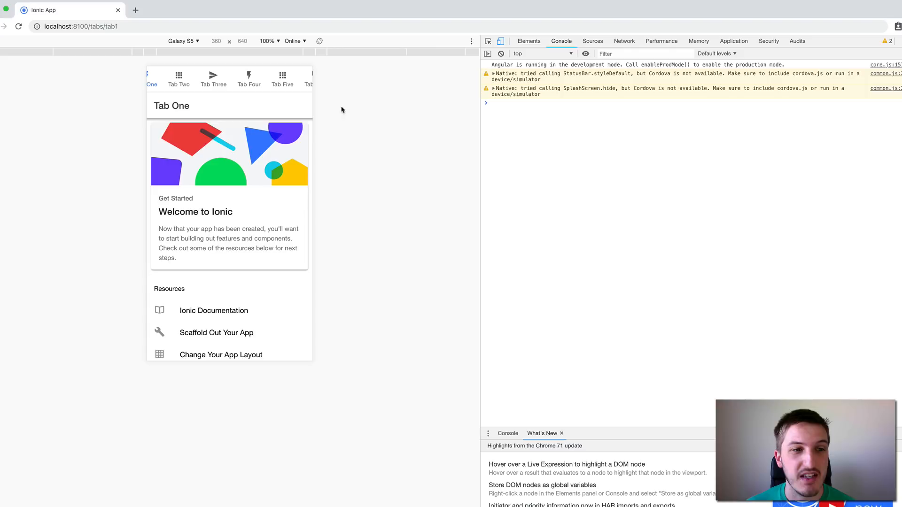
mouse_move(347, 116)
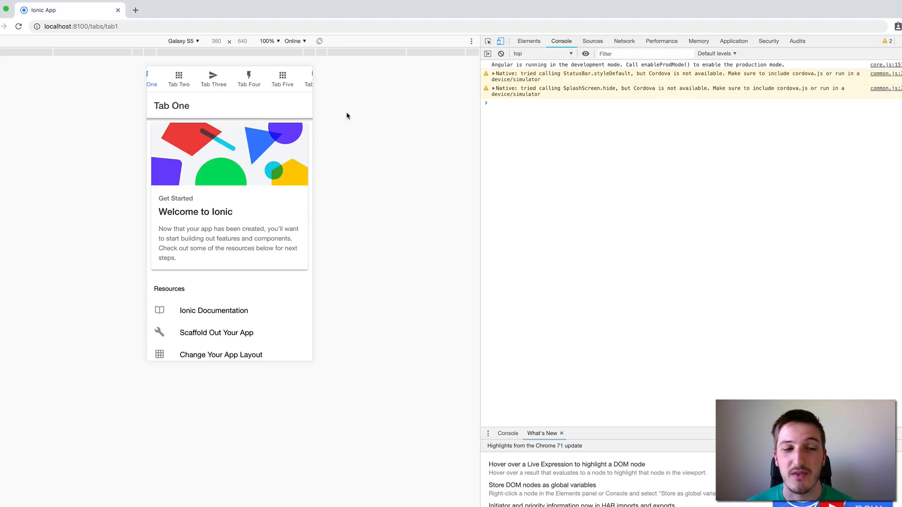
mouse_move(332, 111)
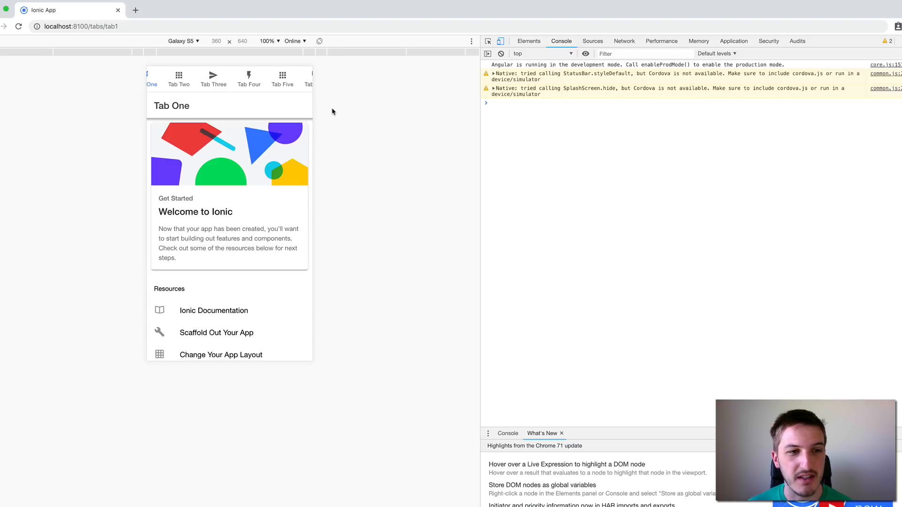
mouse_move(345, 102)
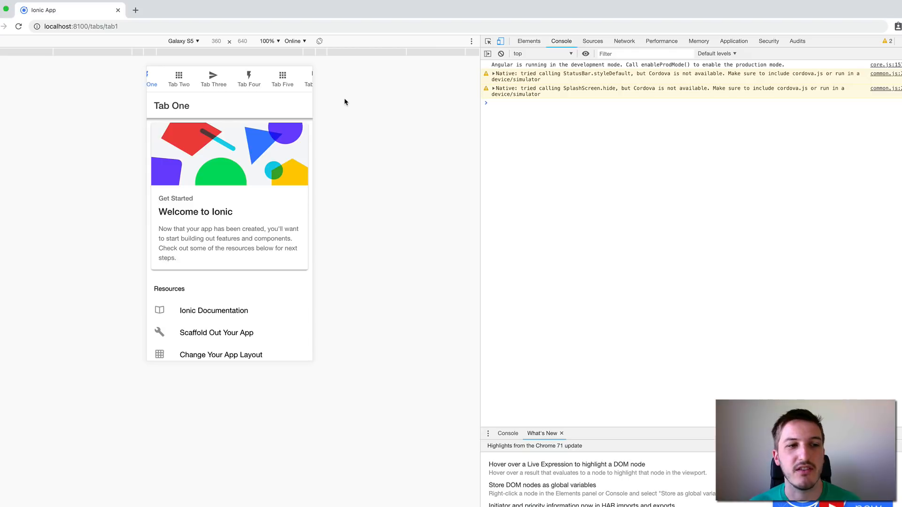
mouse_move(341, 105)
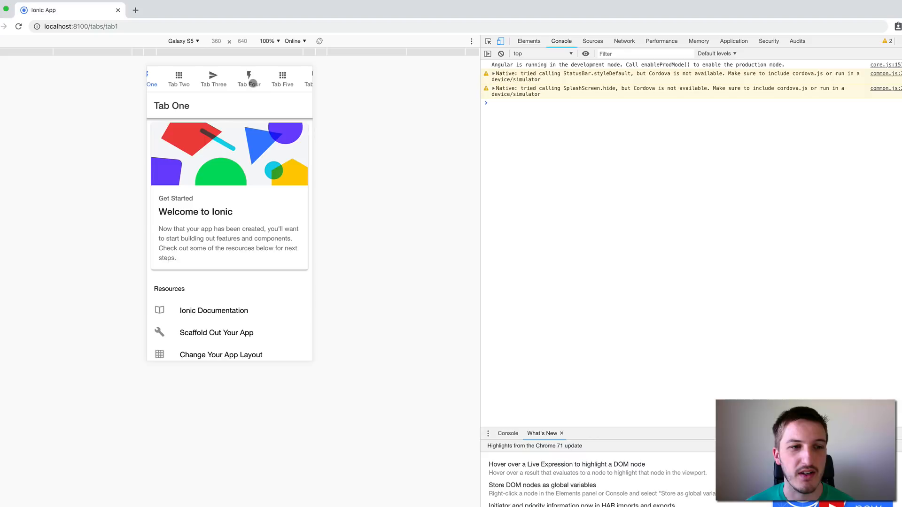
mouse_move(248, 83)
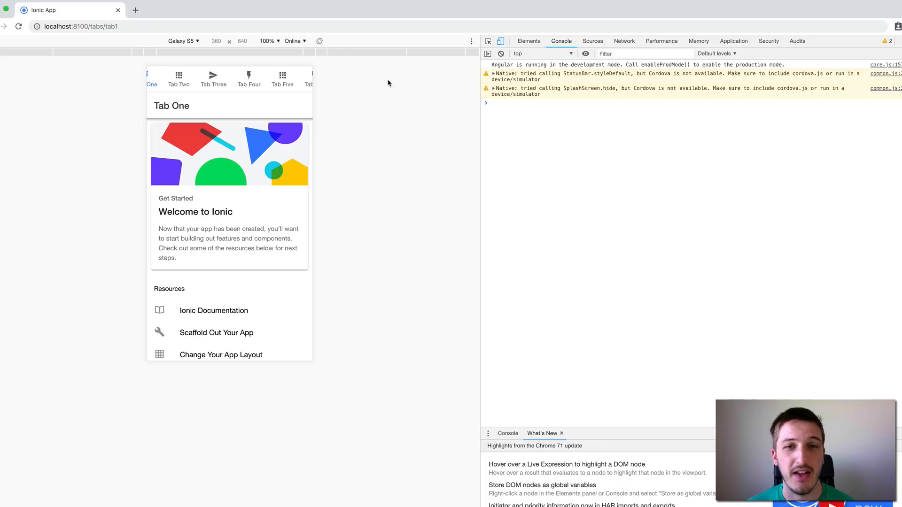
mouse_move(362, 97)
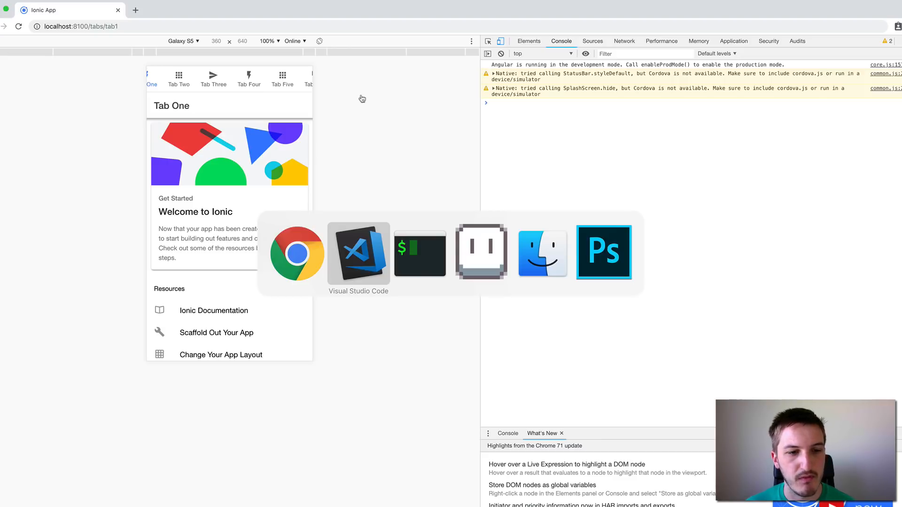
Step: Show tabs.page.html in VS Code and select the ion-tab-bar holding six tab buttons
click(358, 252)
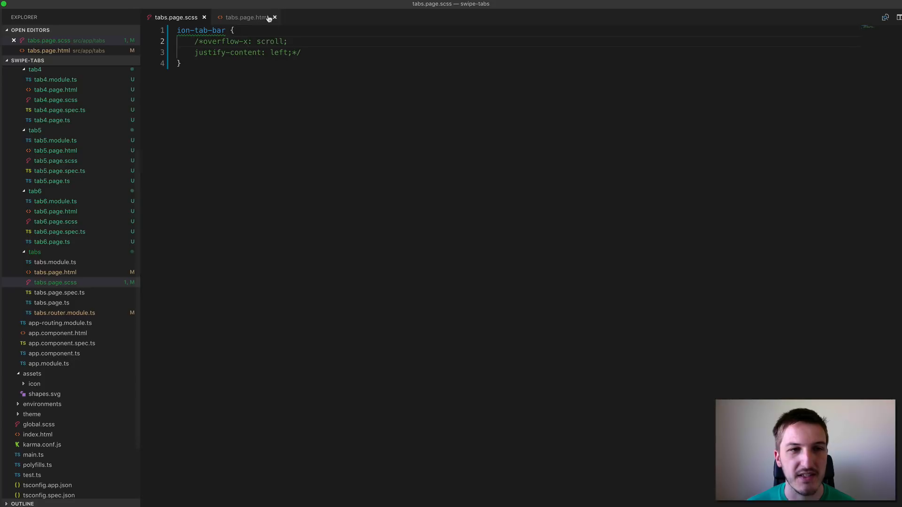
click(248, 17)
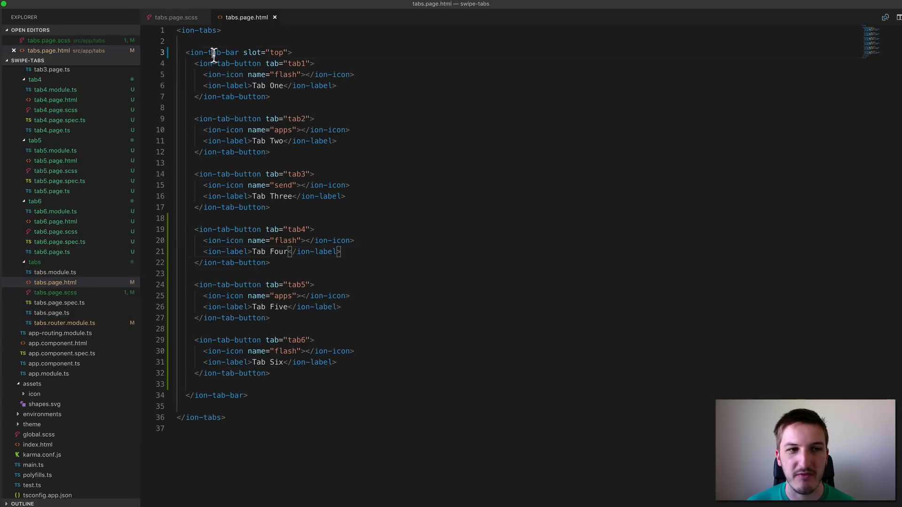
double_click(332, 350)
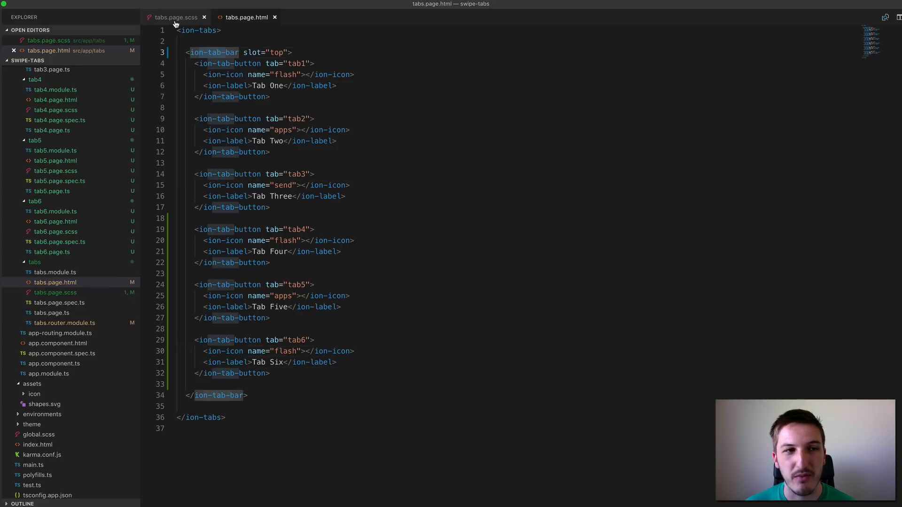
Step: Uncomment overflow-x: scroll and justify-content: left for ion-tab-bar in tabs.page.scss
click(175, 17)
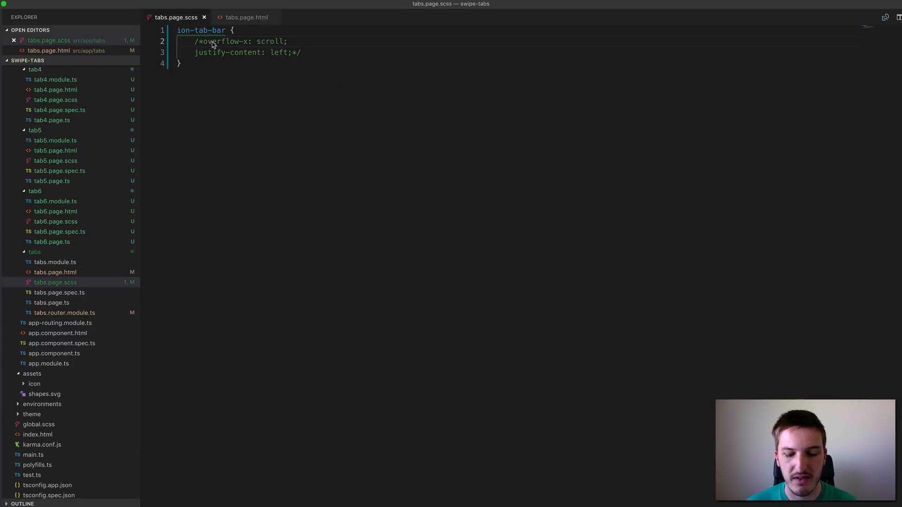
mouse_move(203, 45)
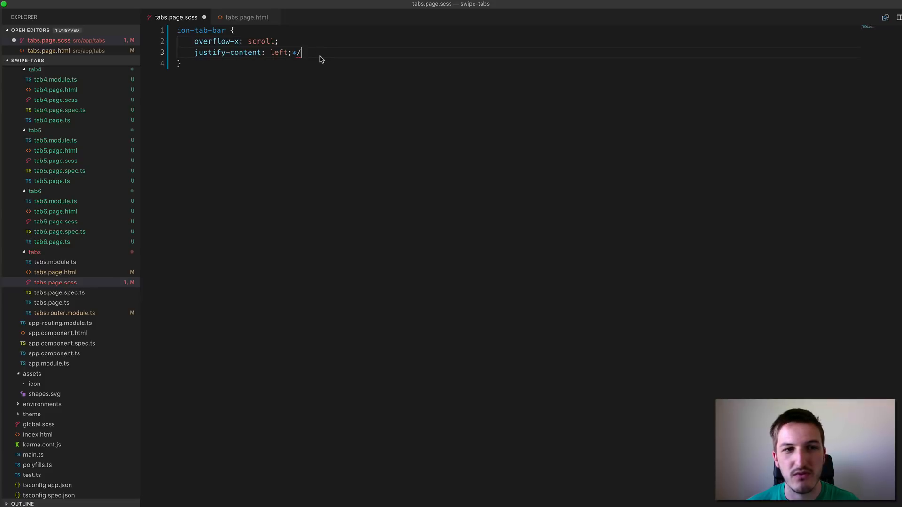
key(Backspace)
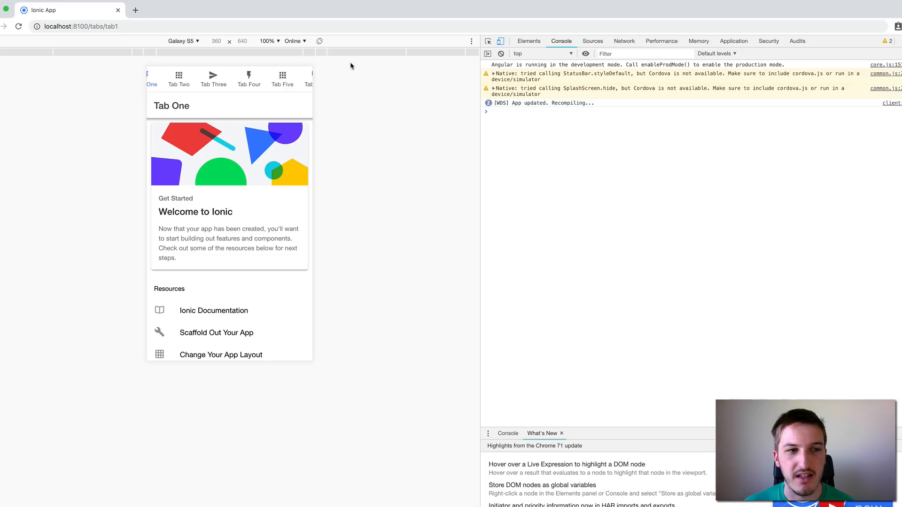
mouse_move(371, 91)
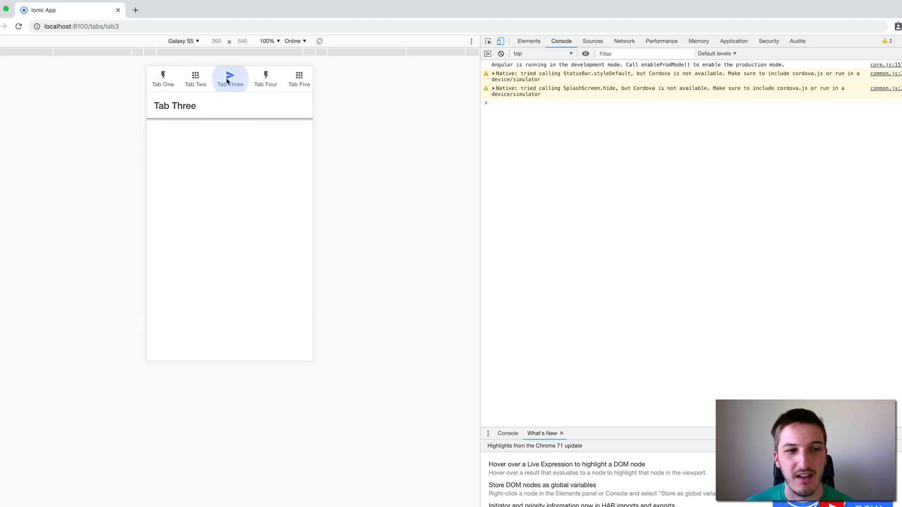
Step: In the reloaded Chrome preview, open Tab Six, then return to Tab One
click(298, 79)
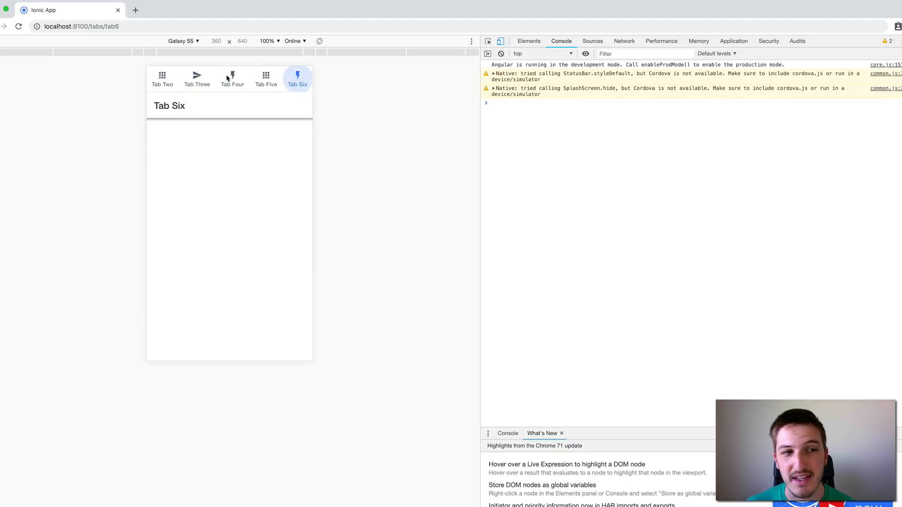
click(162, 79)
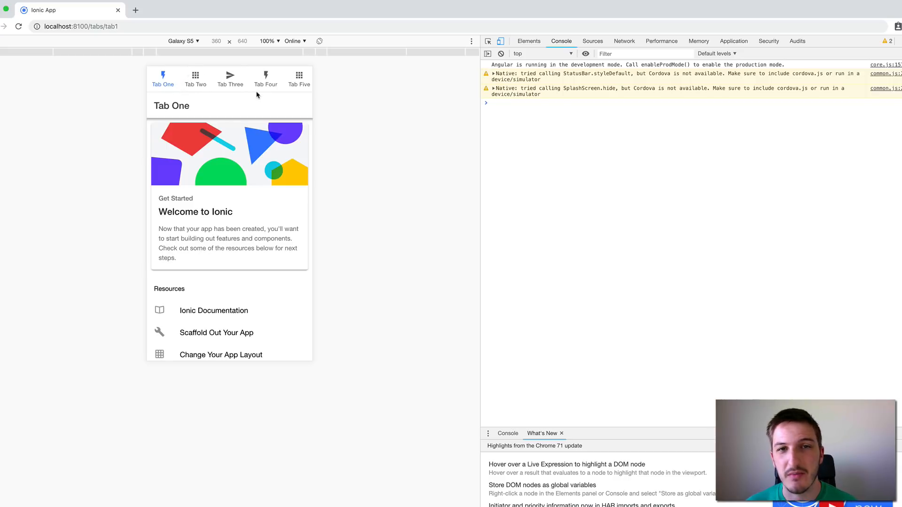
mouse_move(312, 102)
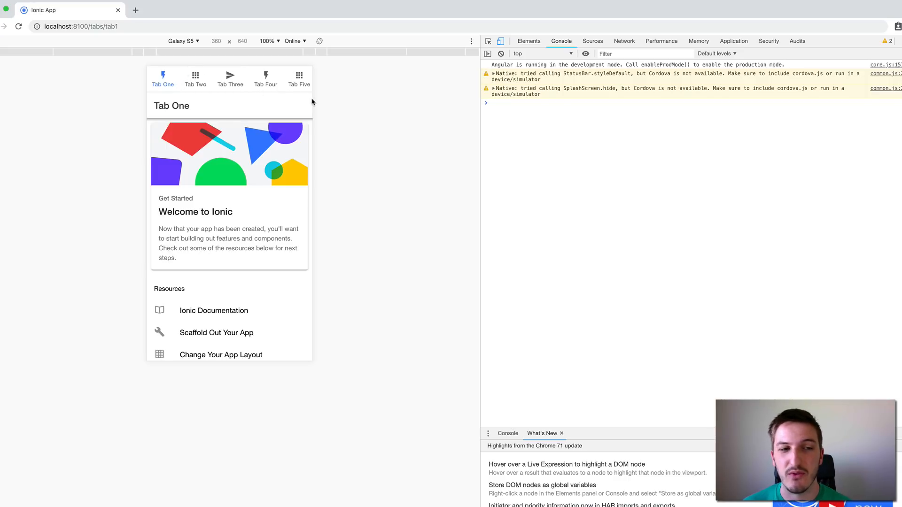